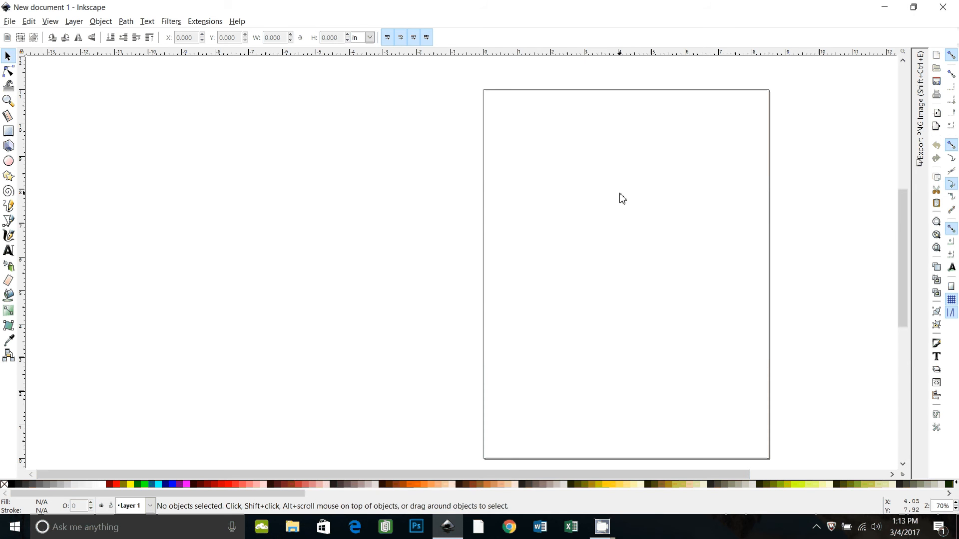
mouse_move(785, 367)
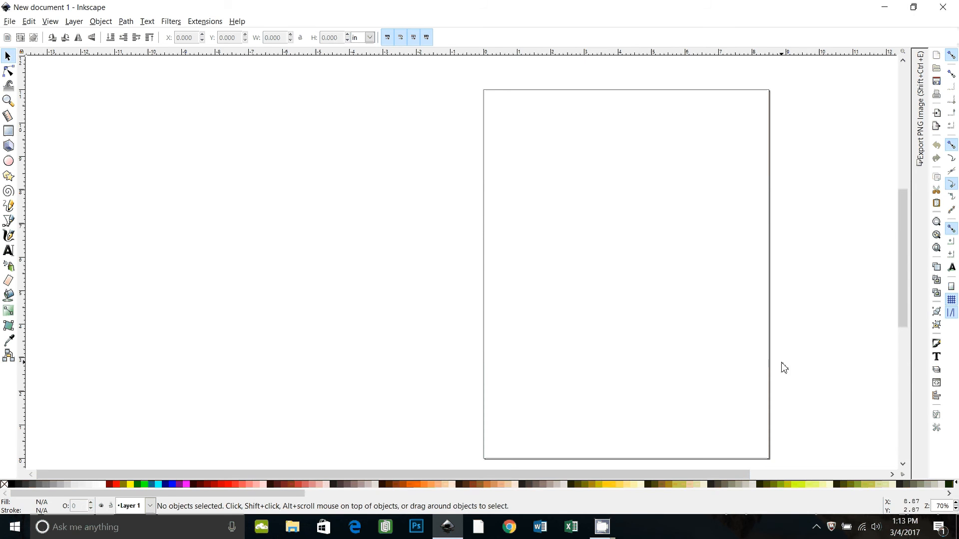
mouse_move(531, 264)
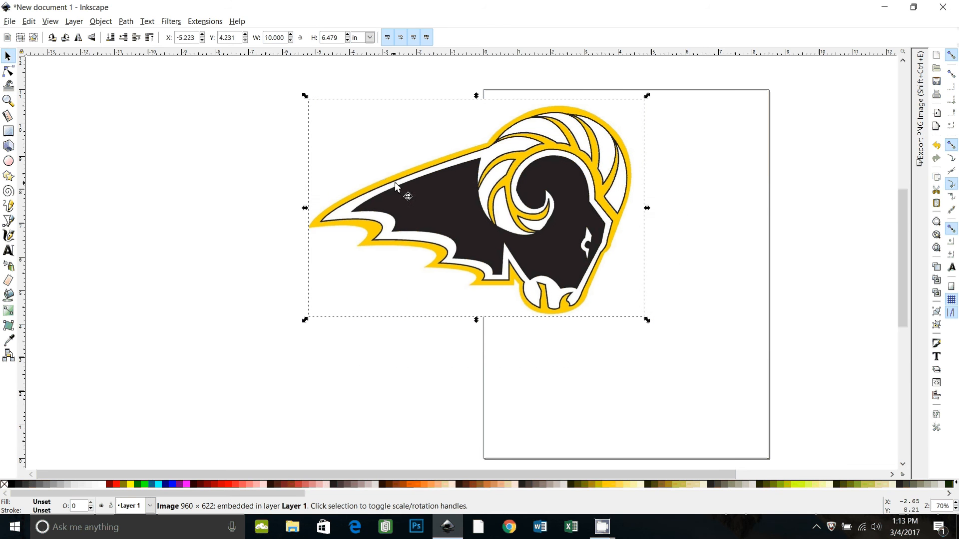
mouse_move(525, 313)
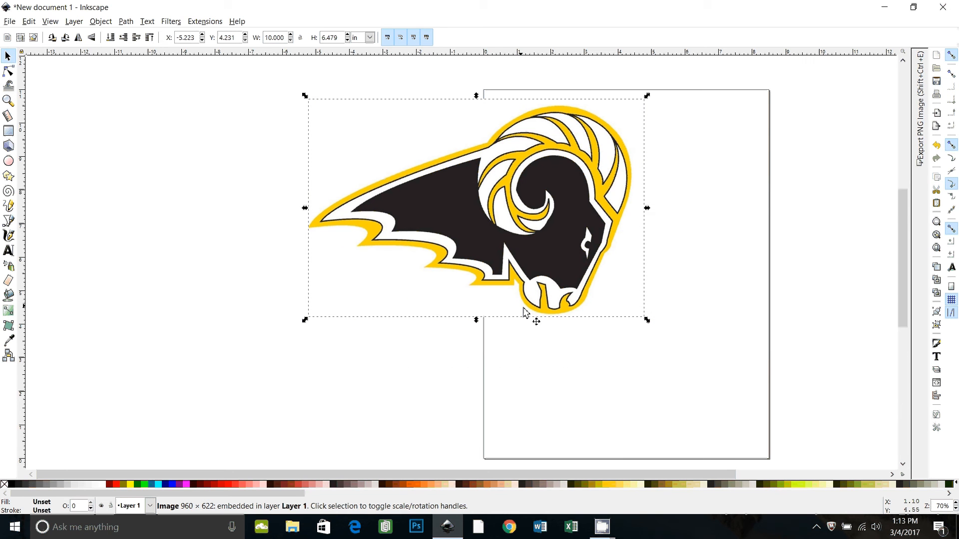
mouse_move(474, 271)
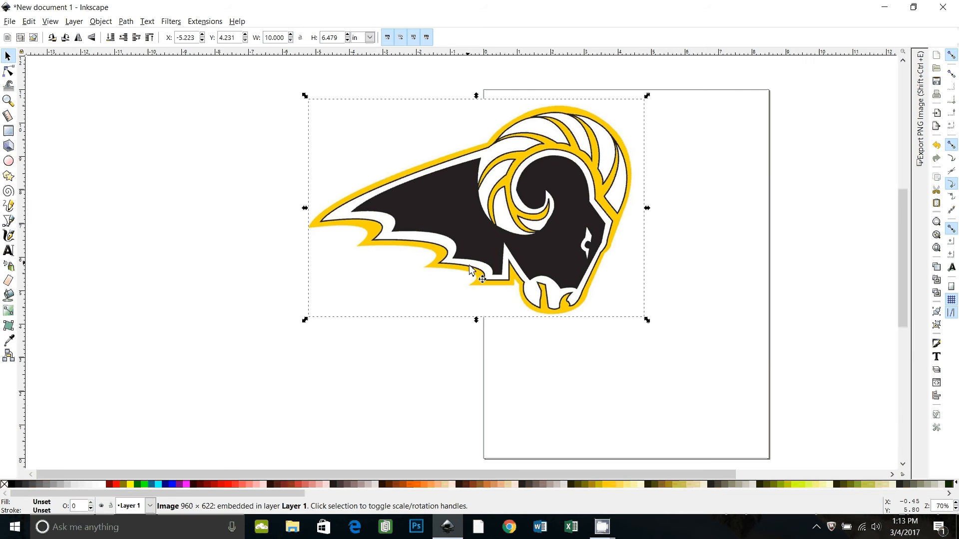
mouse_move(597, 343)
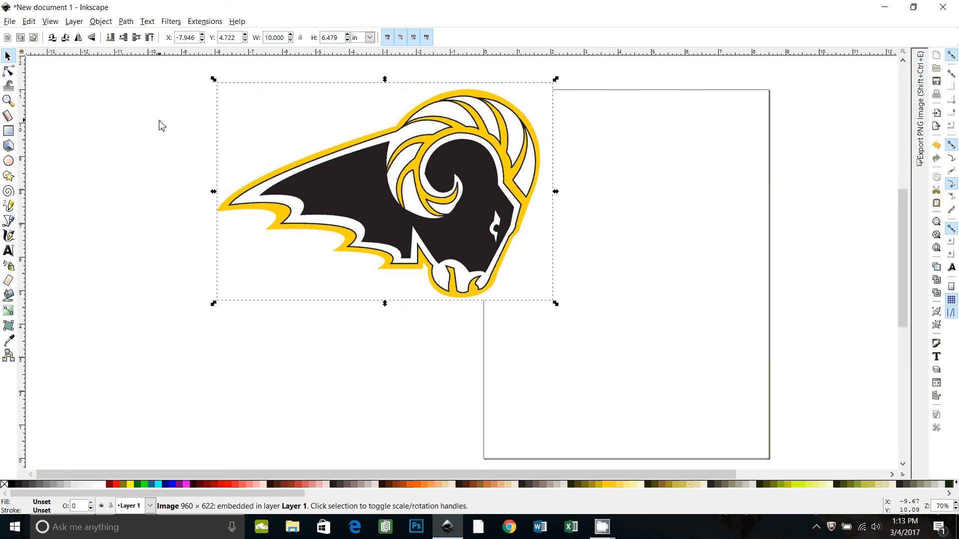
mouse_move(125, 22)
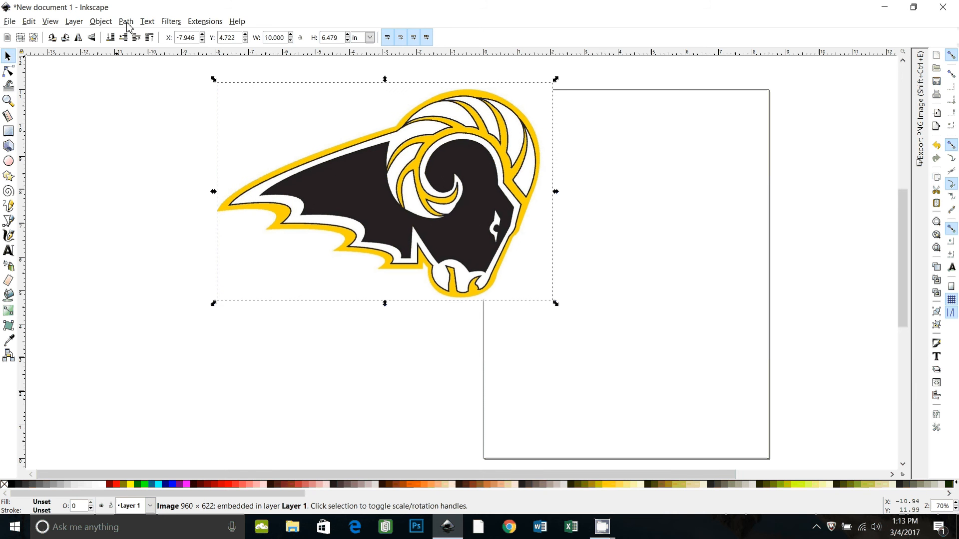
- Trace the ram bitmap with 3 colour scans and background removal, then select the original picture
click(126, 21)
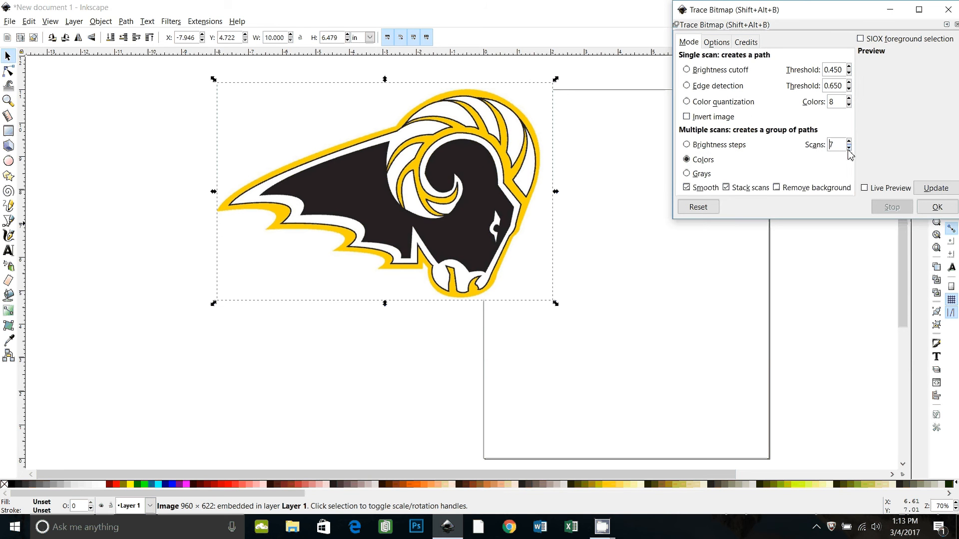
click(848, 147)
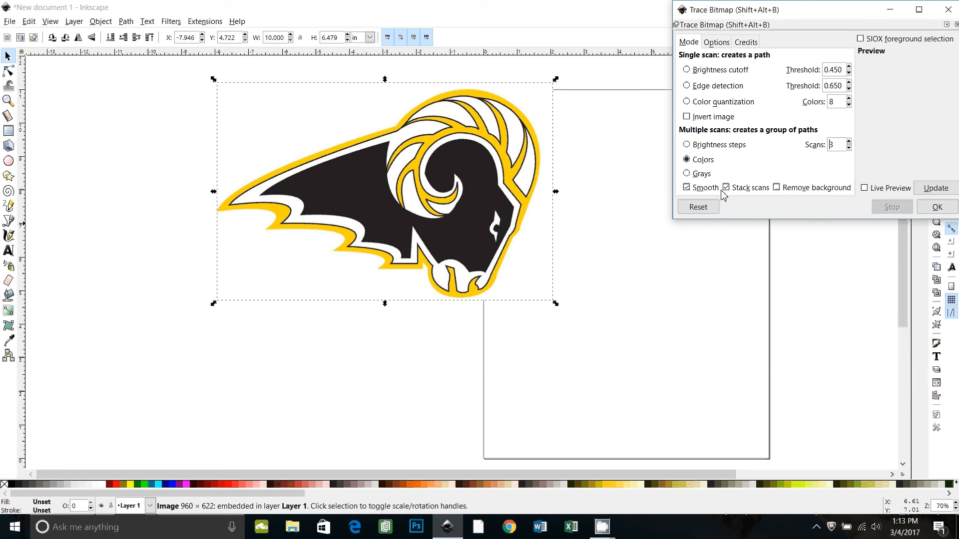
click(777, 187)
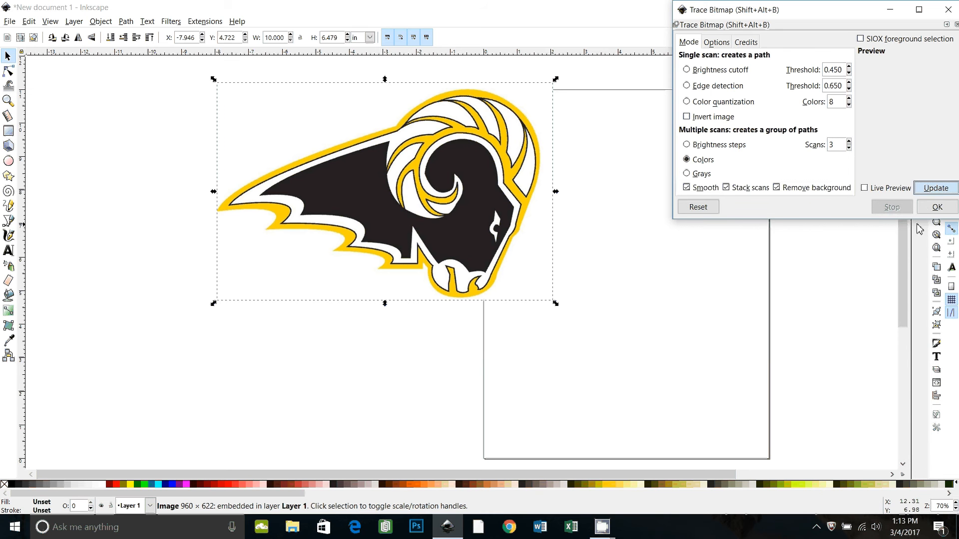
click(935, 188)
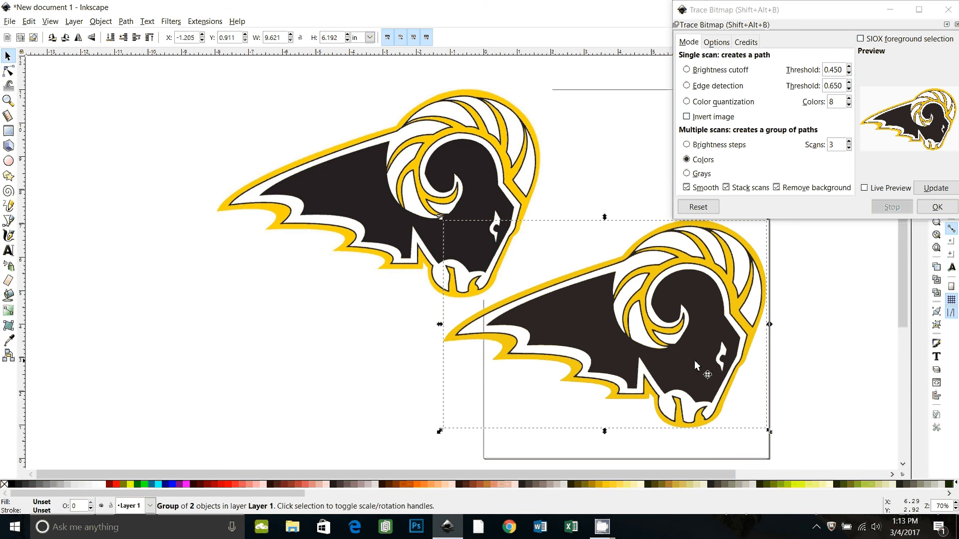
click(367, 184)
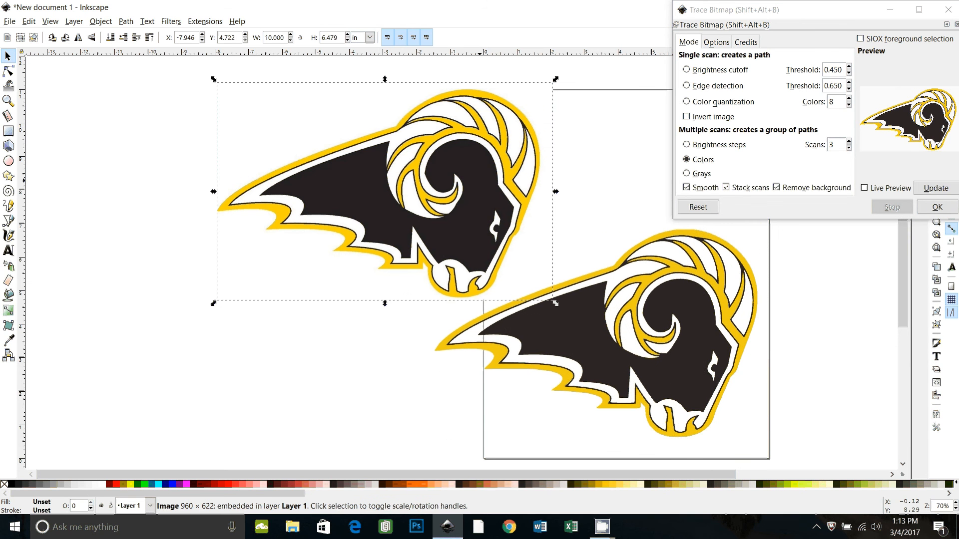
mouse_move(490, 205)
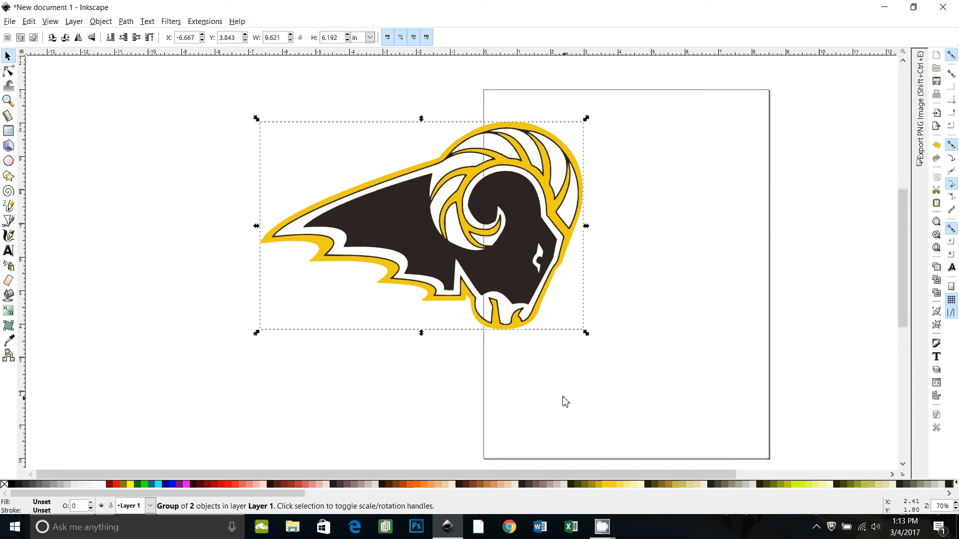
mouse_move(259, 478)
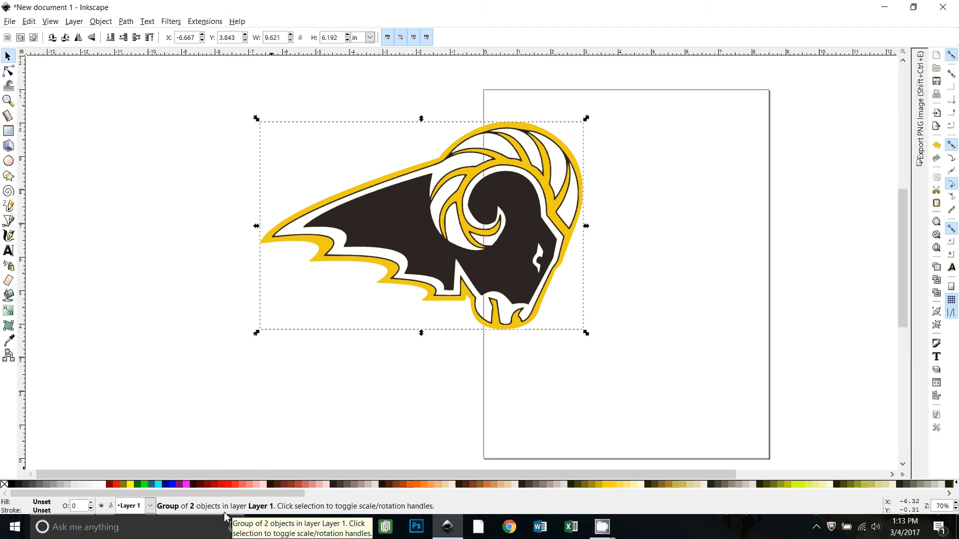
mouse_move(428, 260)
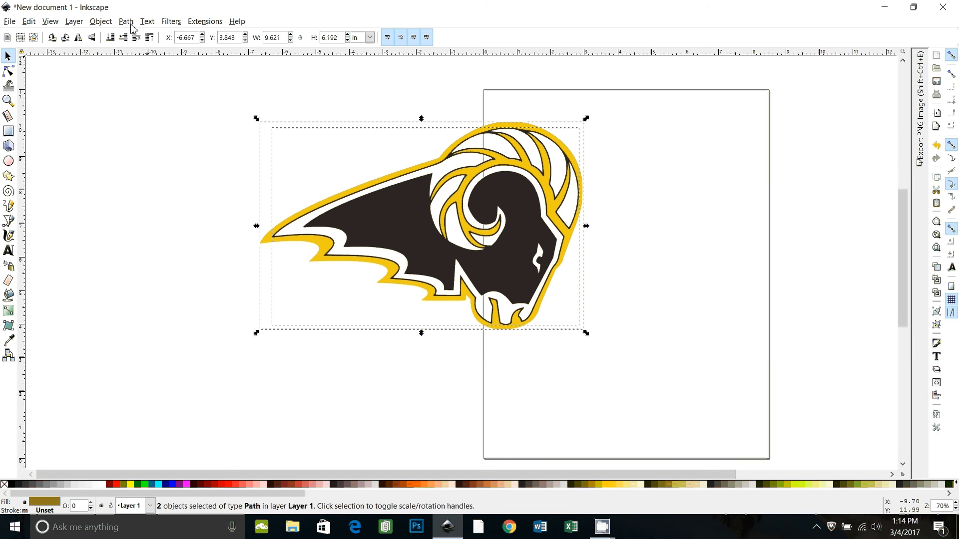
- Ungroup the traced ram group into separate gold and black paths from the Object menu
click(101, 21)
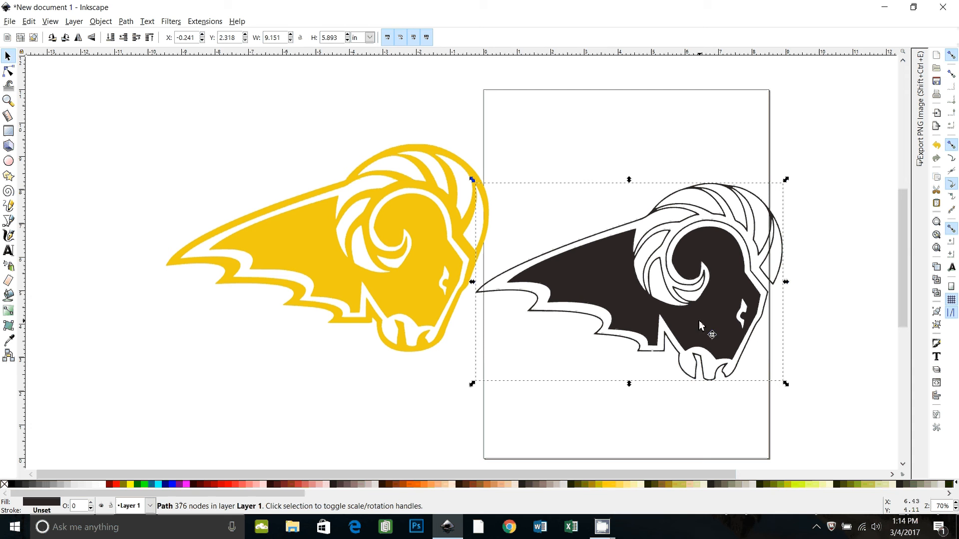
mouse_move(243, 219)
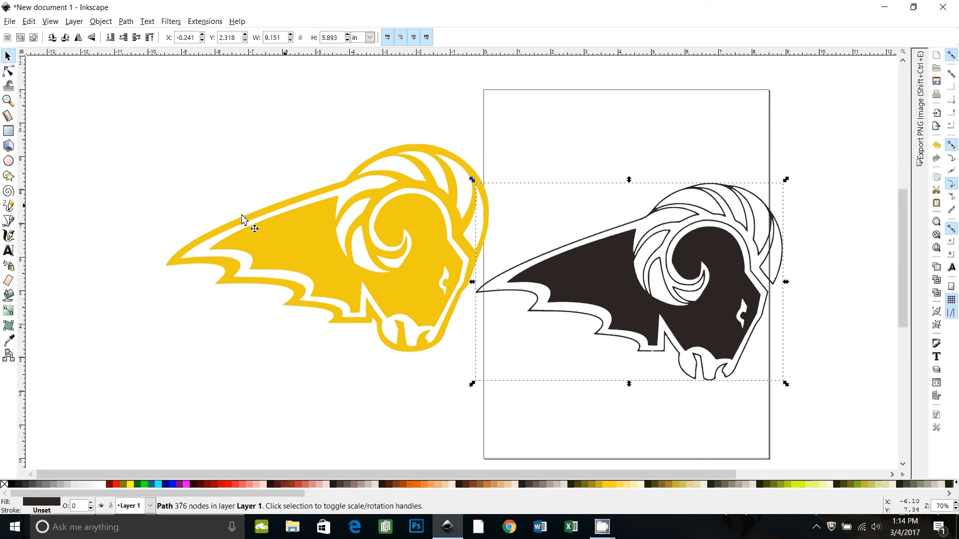
mouse_move(456, 186)
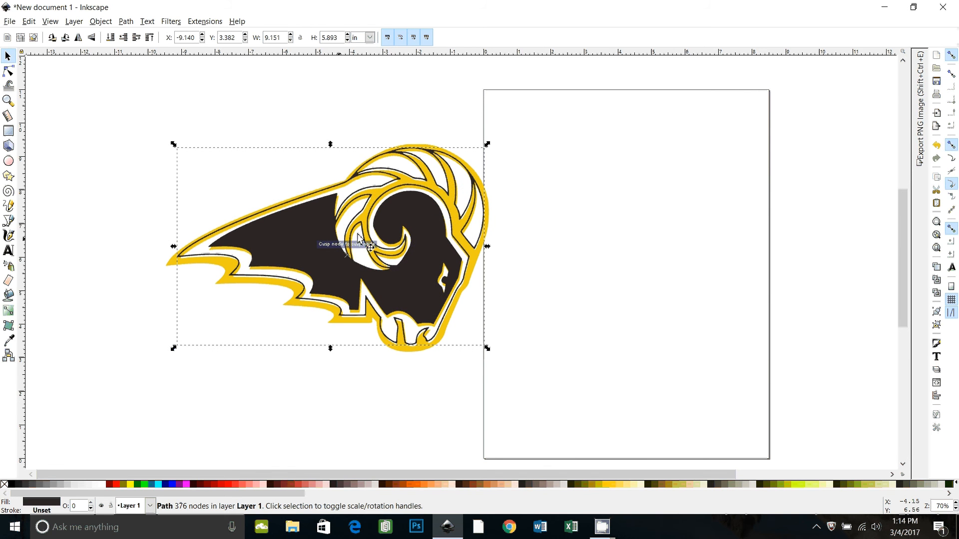
mouse_move(308, 256)
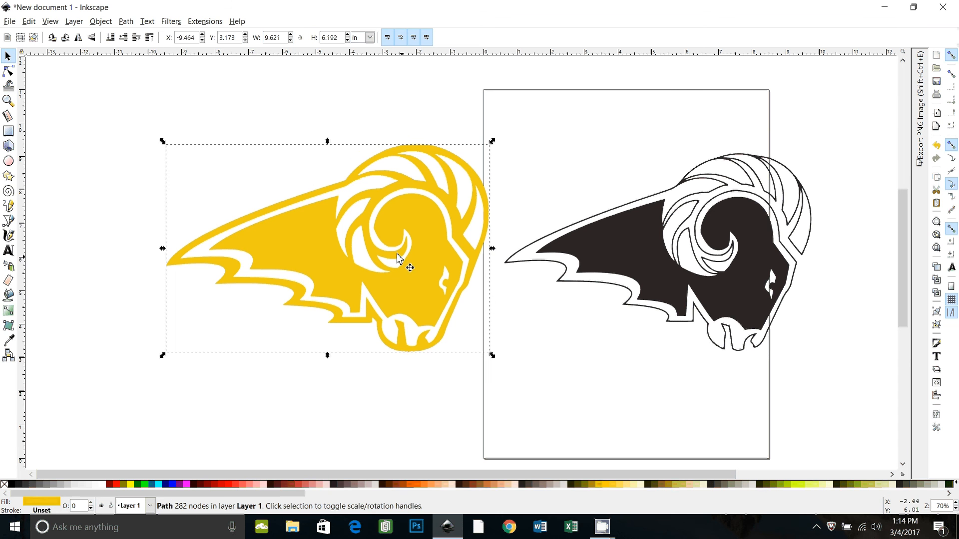
mouse_move(439, 160)
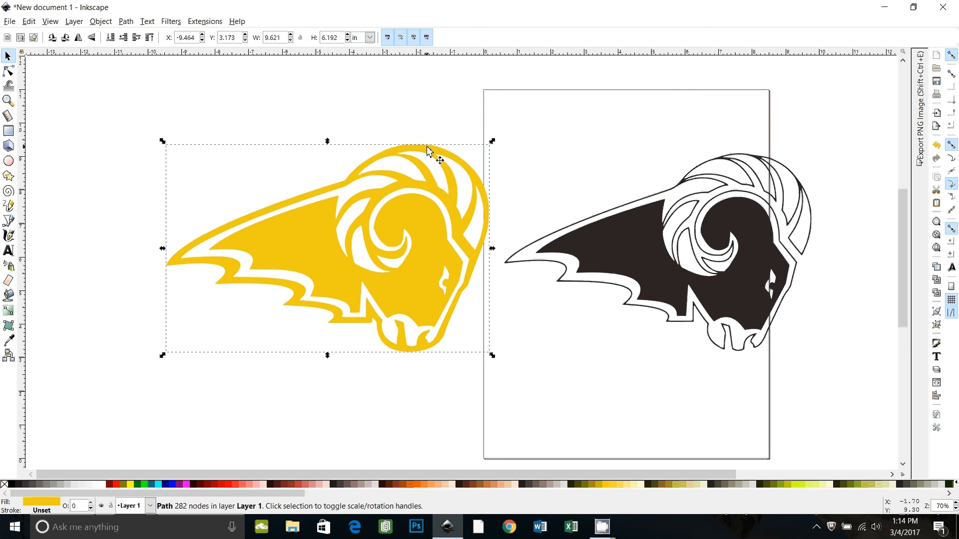
click(125, 21)
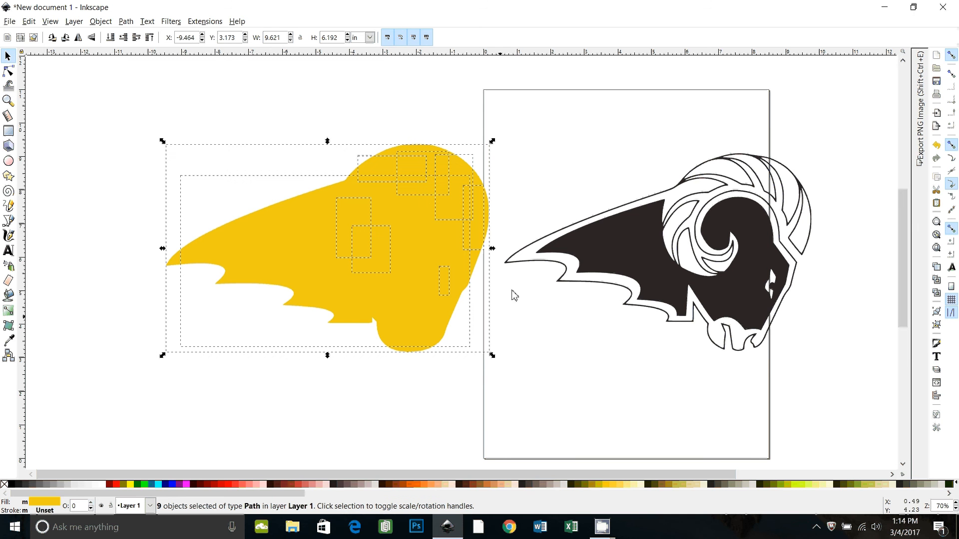
mouse_move(421, 245)
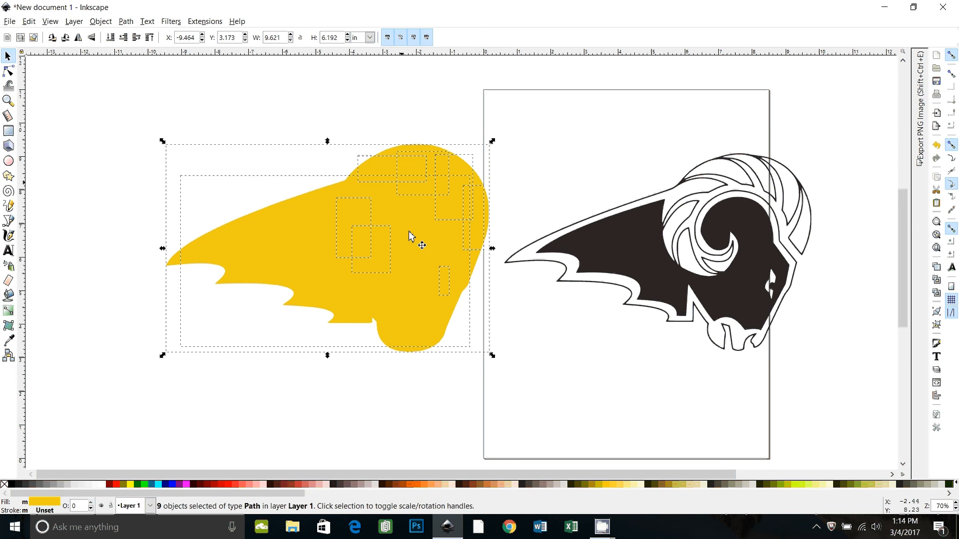
mouse_move(220, 278)
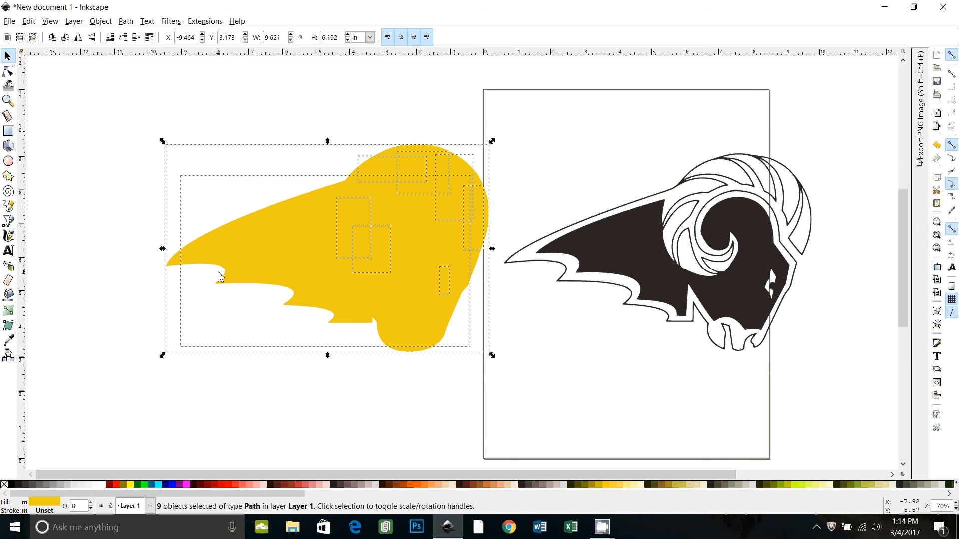
click(125, 21)
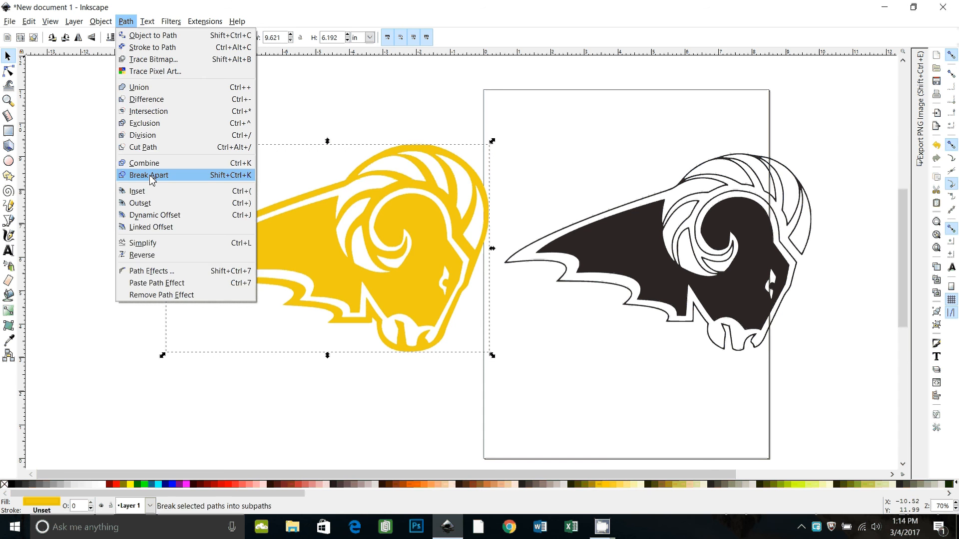
mouse_move(159, 87)
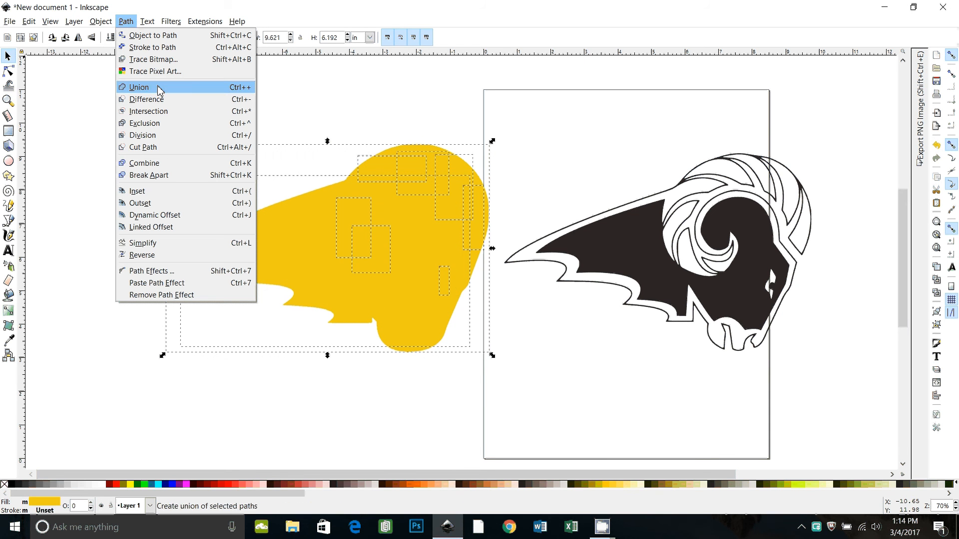
click(138, 86)
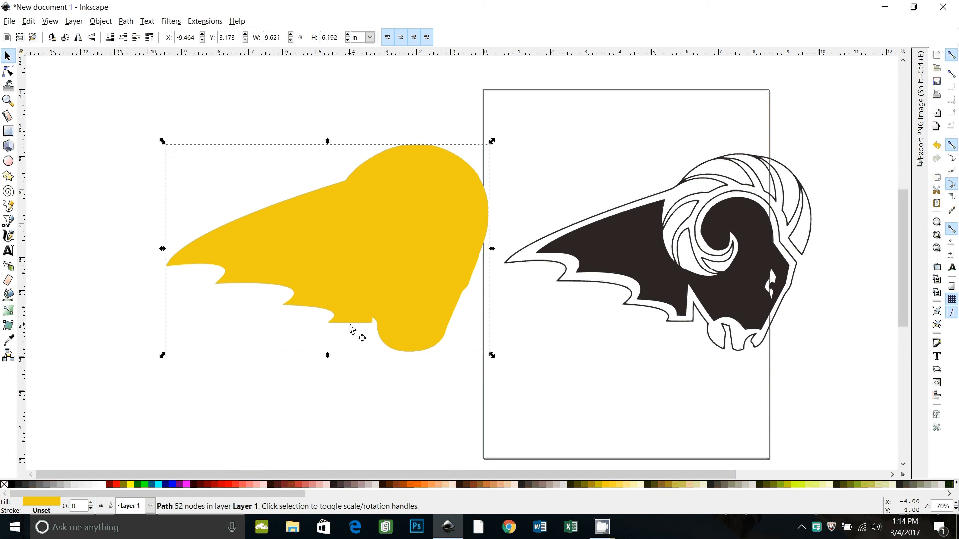
click(8, 70)
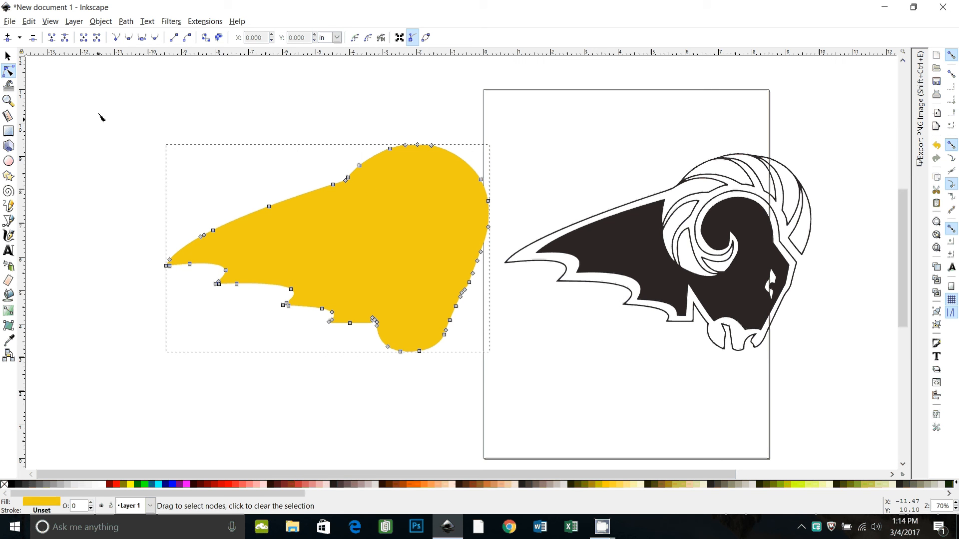
click(8, 55)
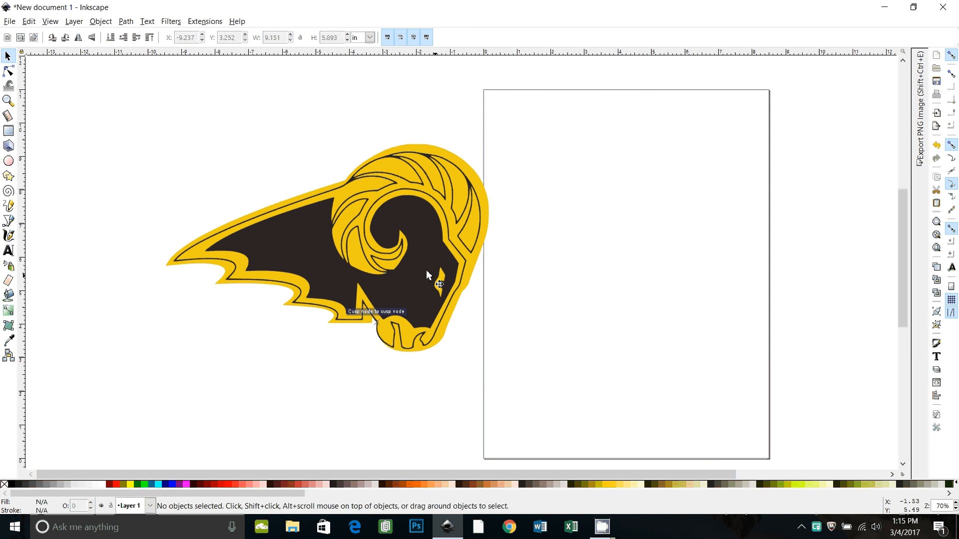
mouse_move(556, 281)
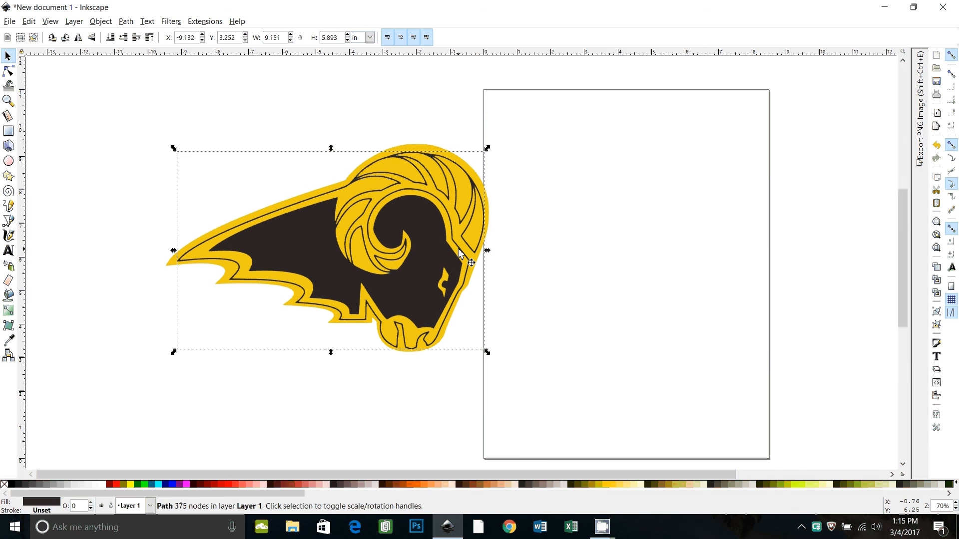
mouse_move(568, 305)
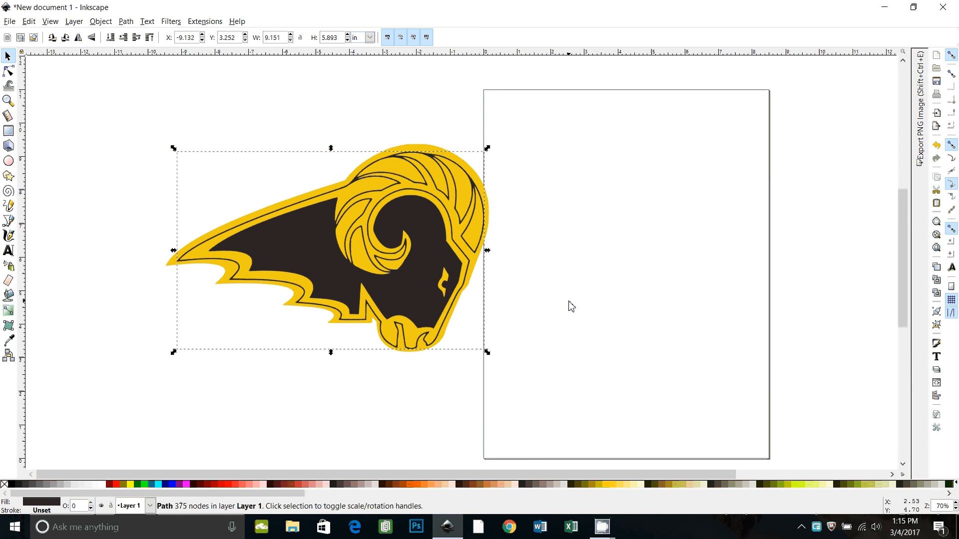
click(232, 413)
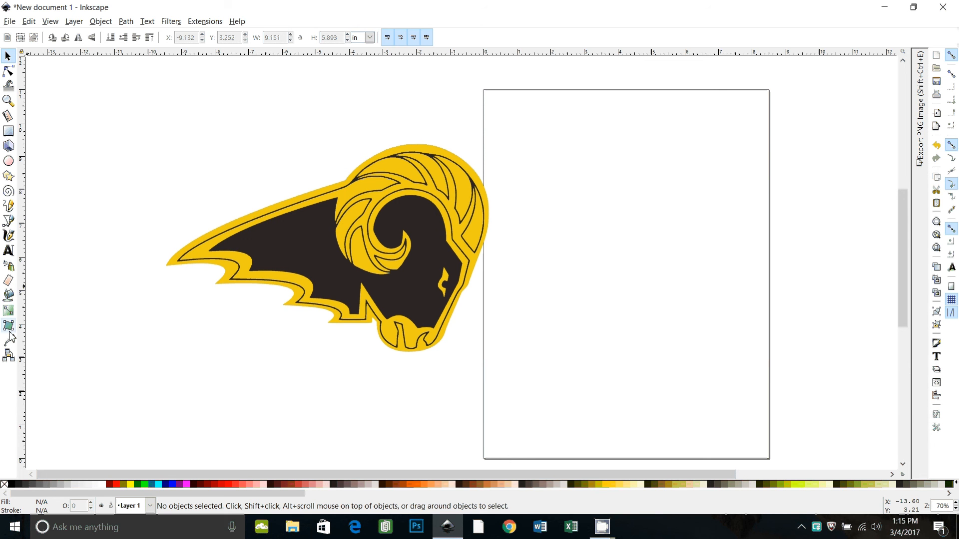
mouse_move(9, 298)
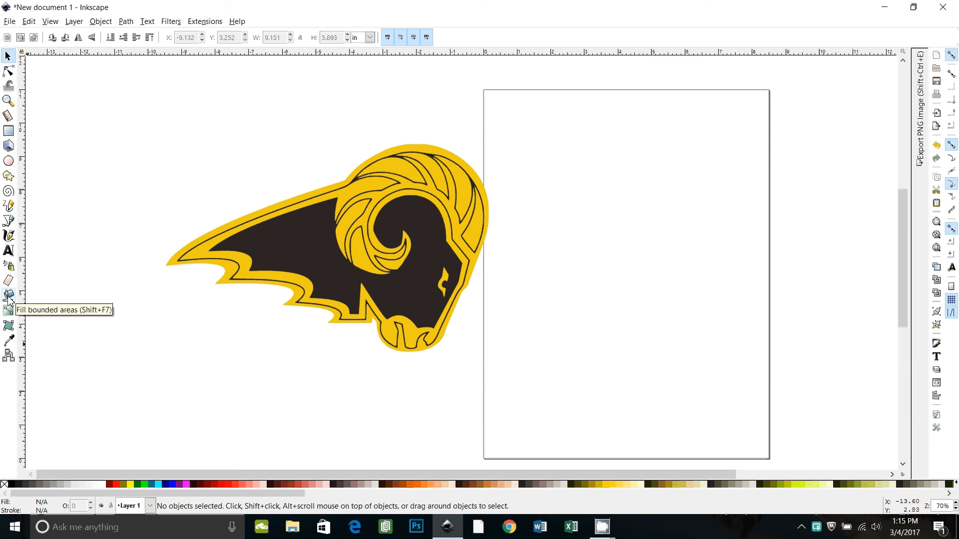
- Paint-bucket fill the outline band, horn curl gap and eye gap with white
click(8, 296)
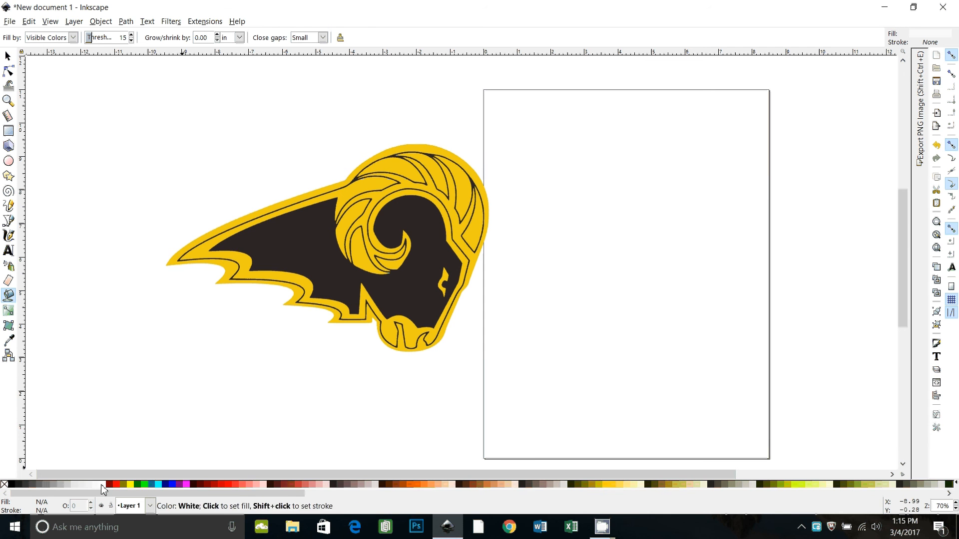
mouse_move(480, 231)
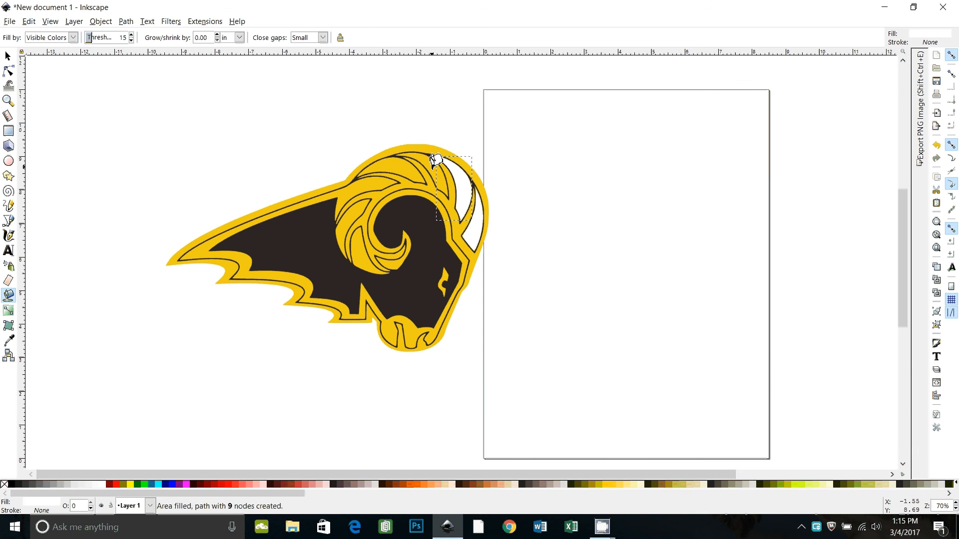
click(357, 211)
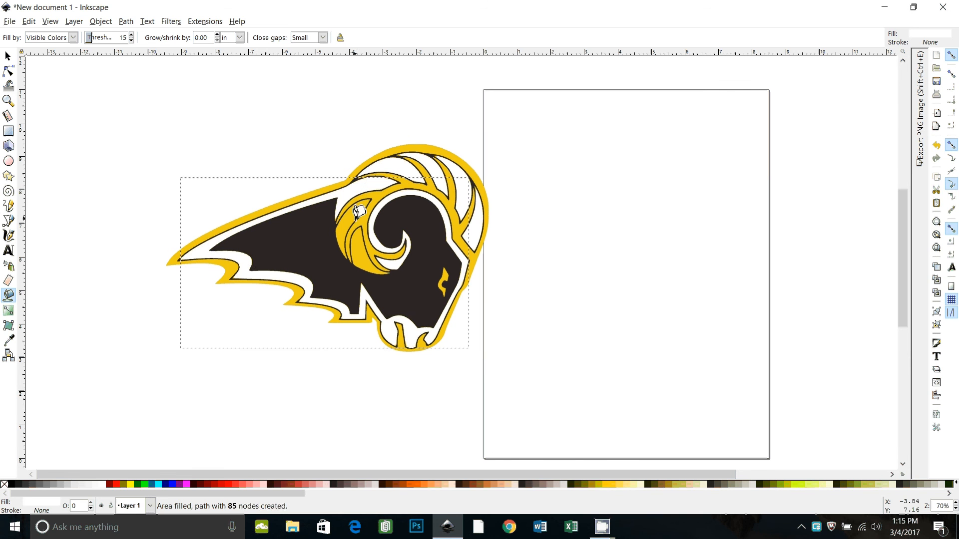
click(373, 251)
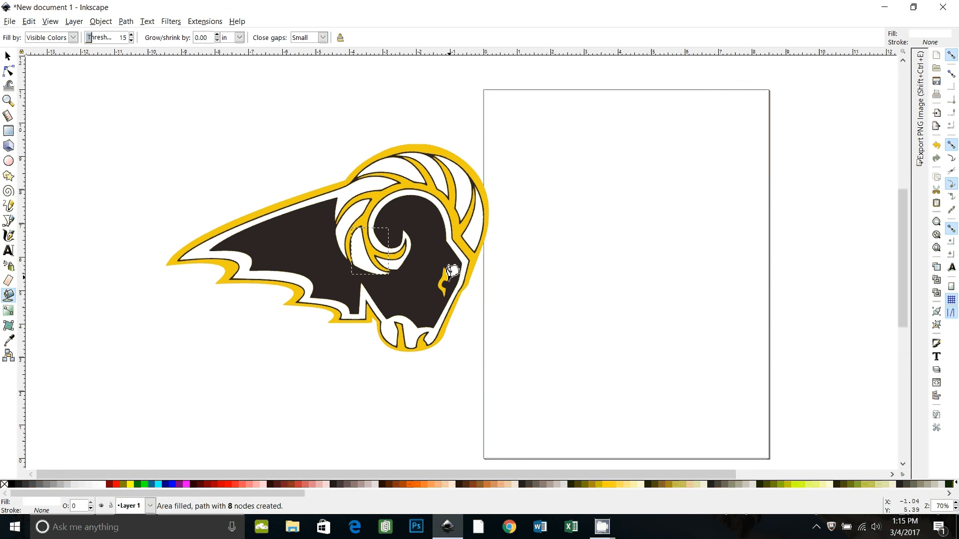
click(450, 271)
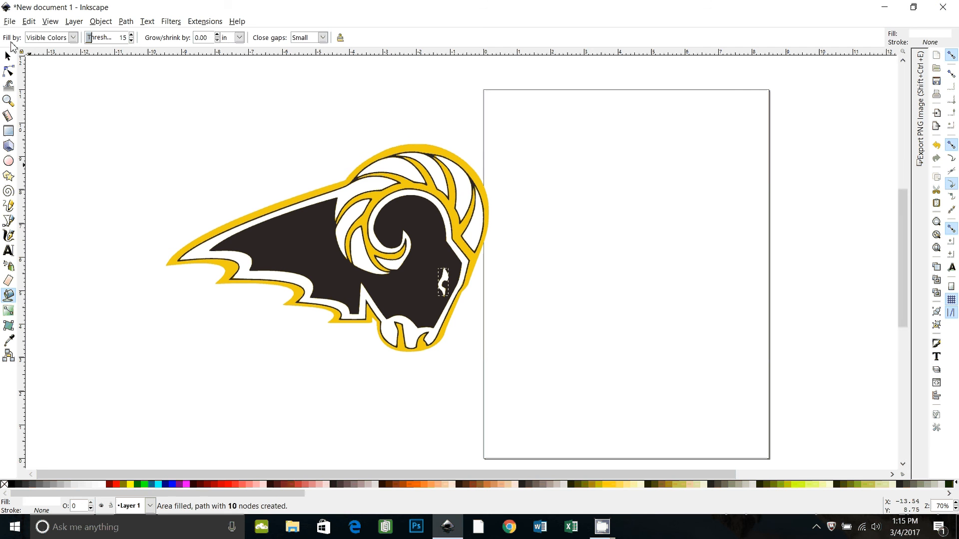
click(8, 56)
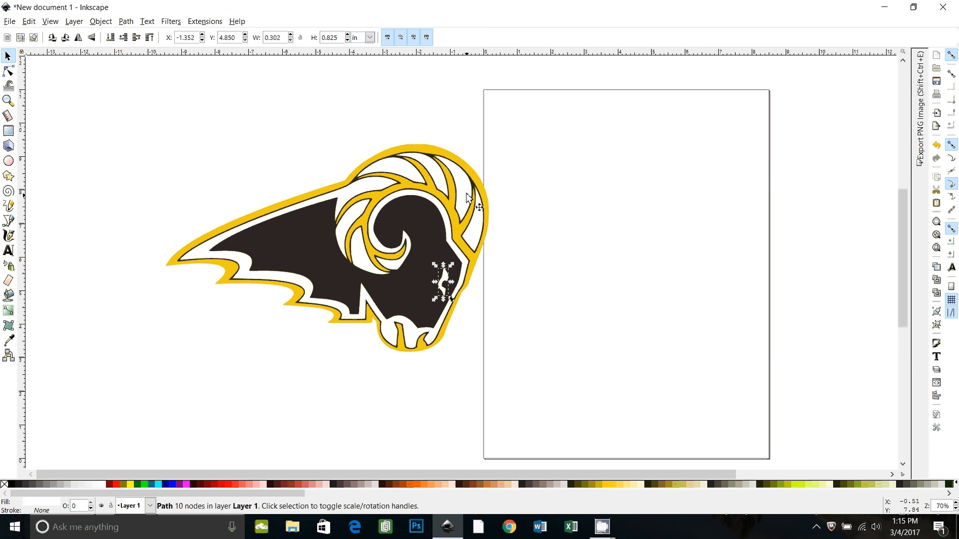
- Select every shape with the same white fill and union them into one path
right_click(466, 195)
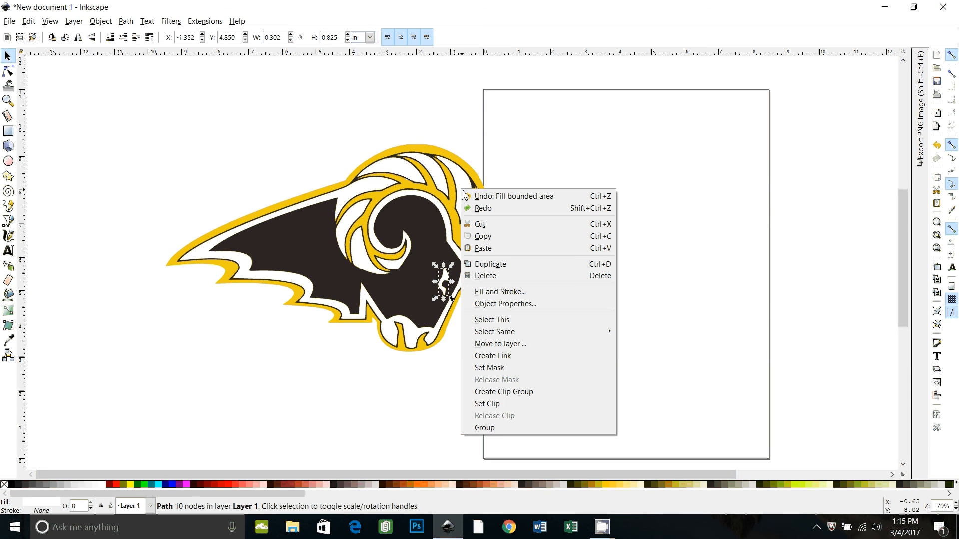
mouse_move(504, 332)
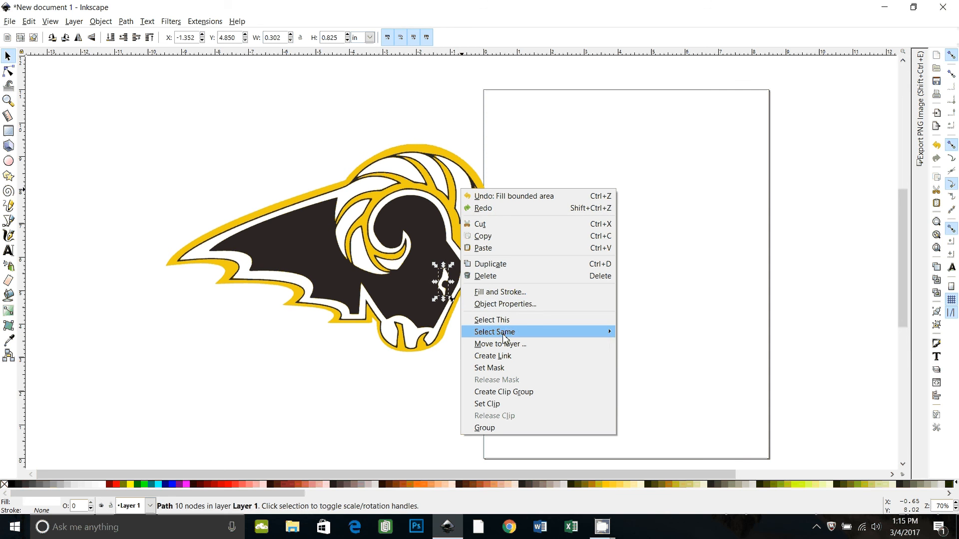
click(493, 332)
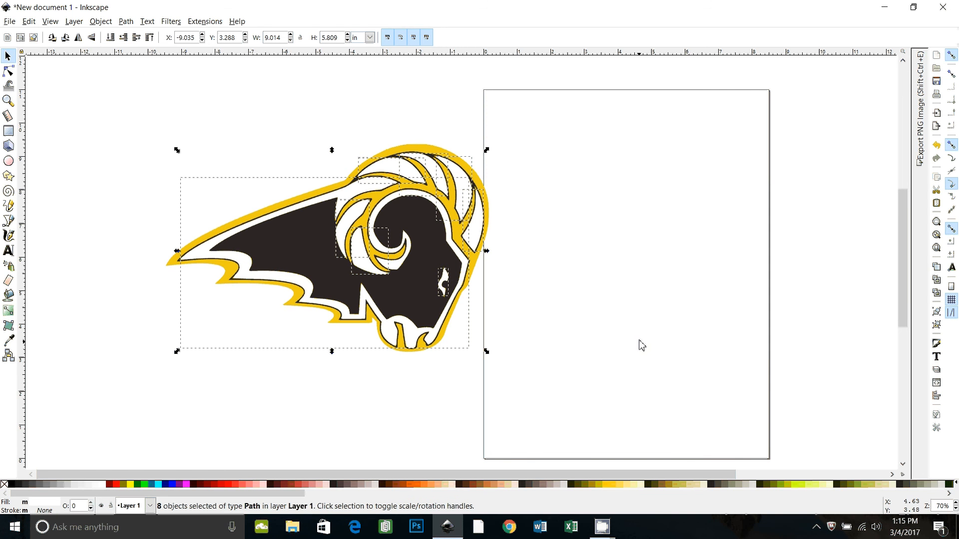
mouse_move(308, 323)
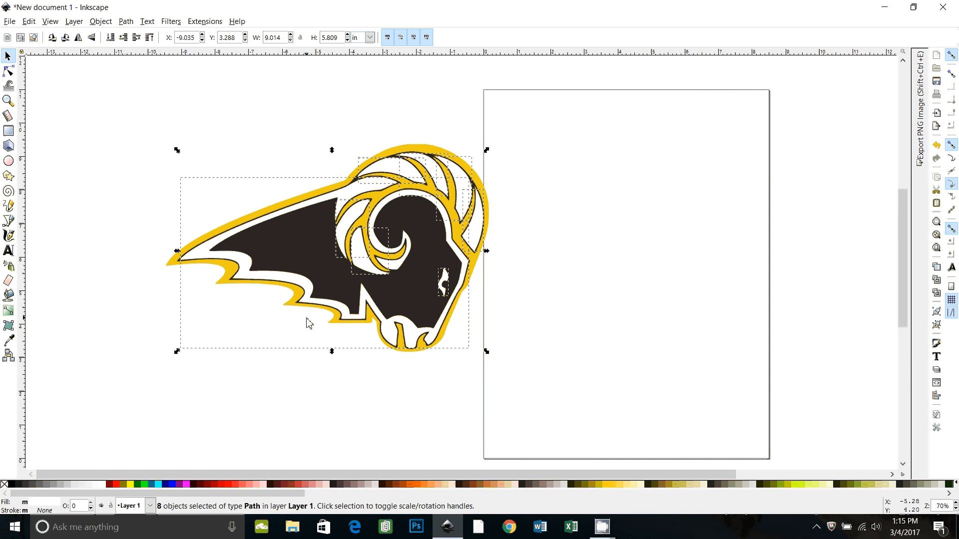
mouse_move(193, 99)
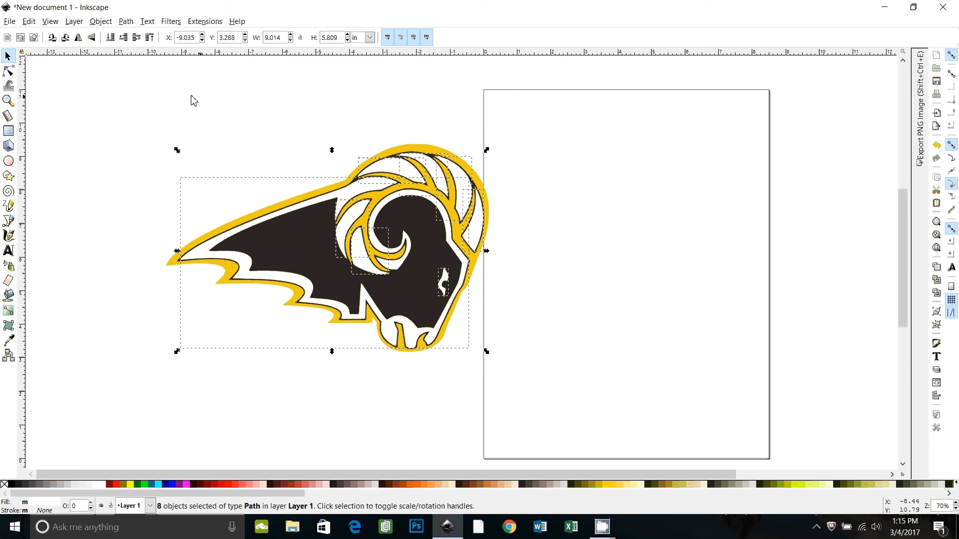
click(125, 21)
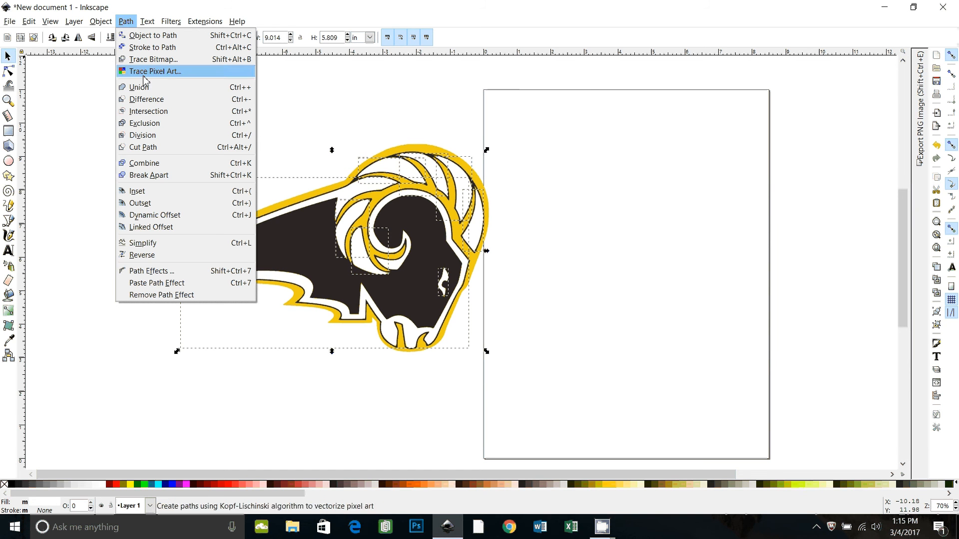
click(139, 86)
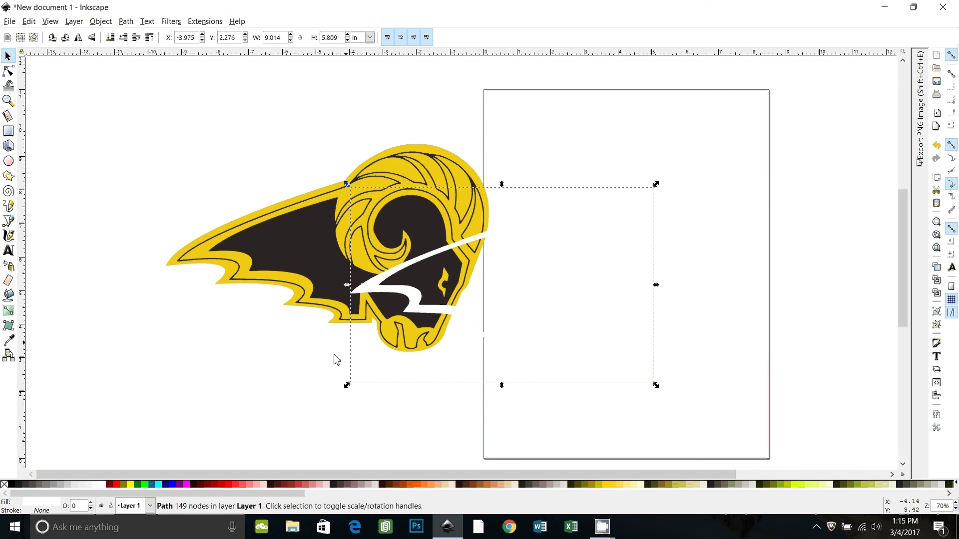
mouse_move(89, 492)
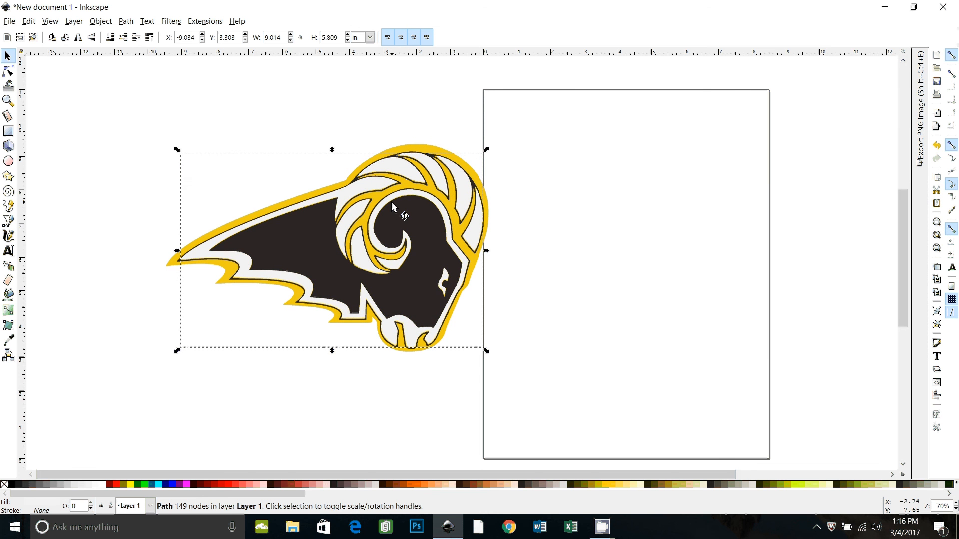
mouse_move(381, 209)
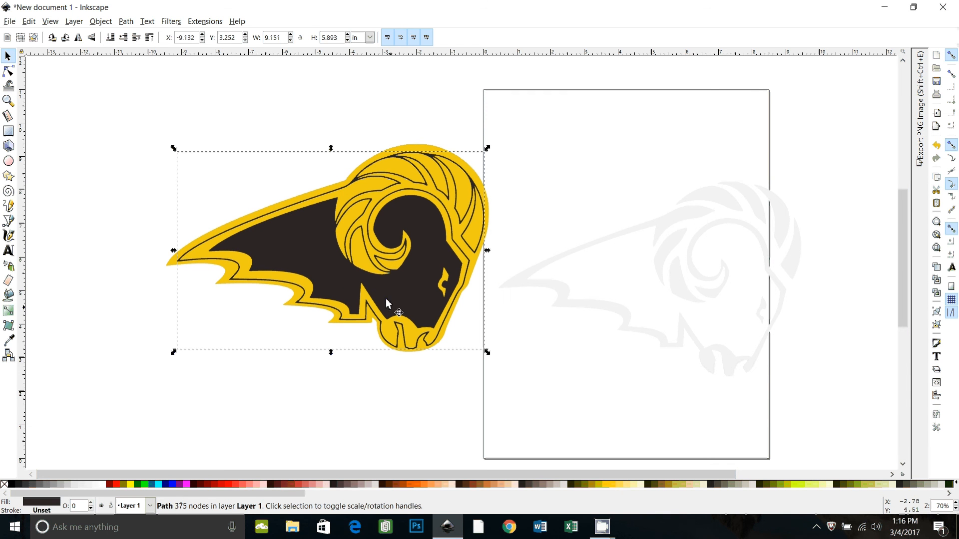
click(125, 21)
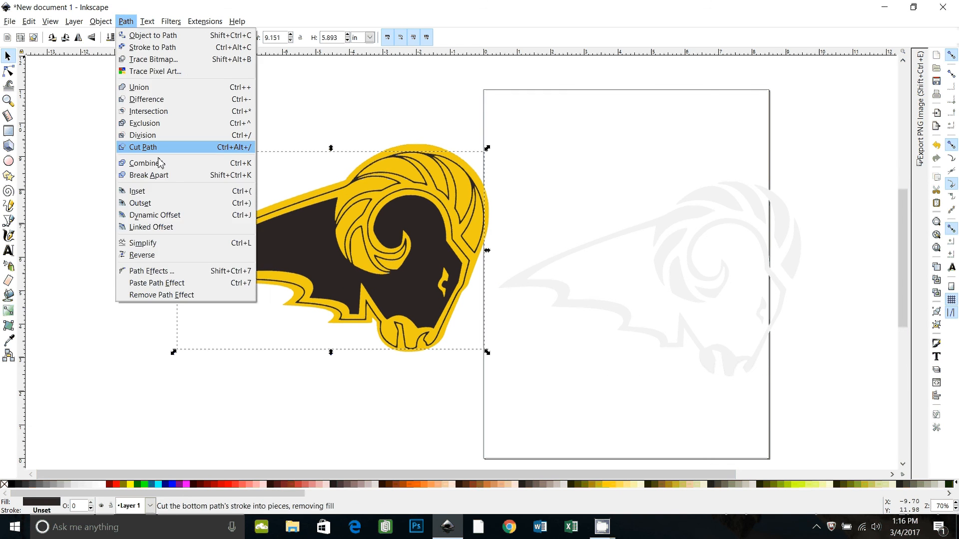
click(142, 146)
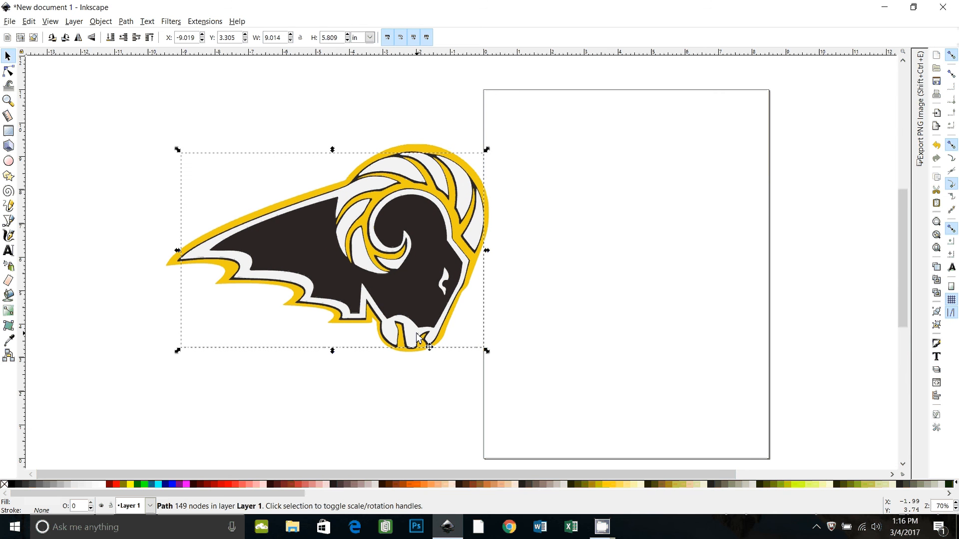
click(290, 408)
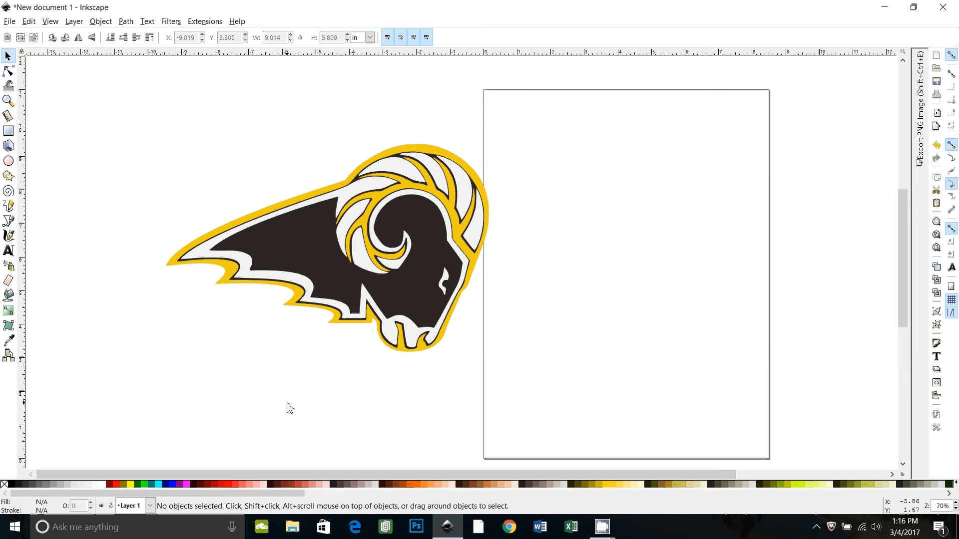
mouse_move(430, 434)
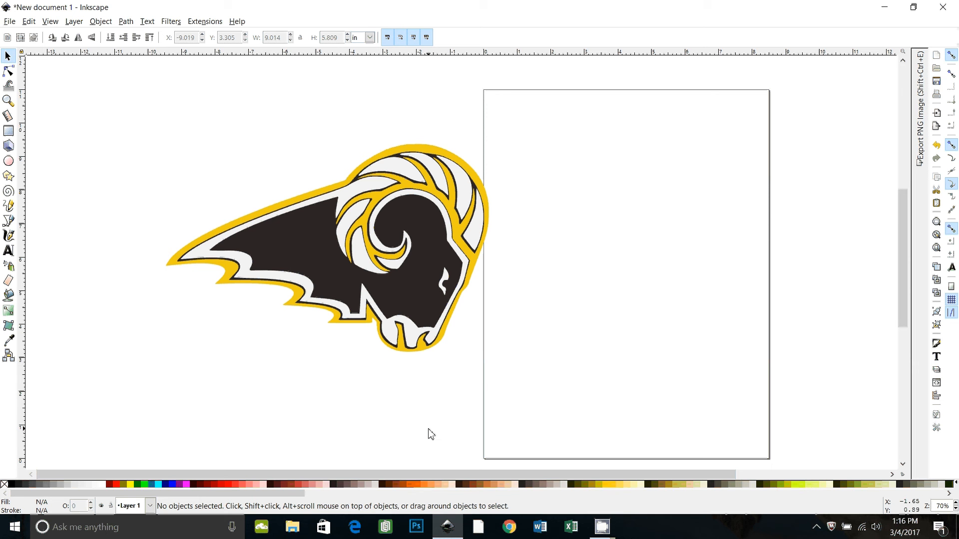
mouse_move(428, 306)
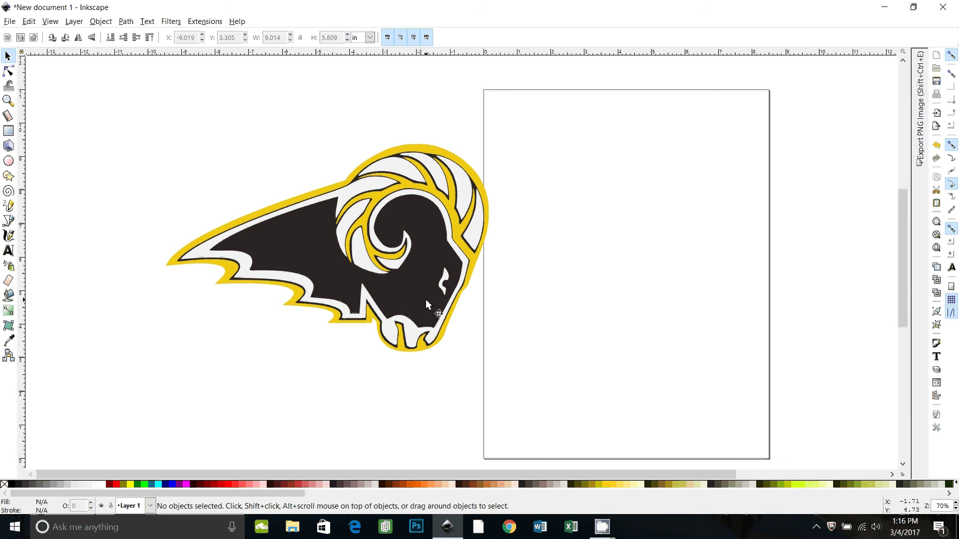
mouse_move(616, 330)
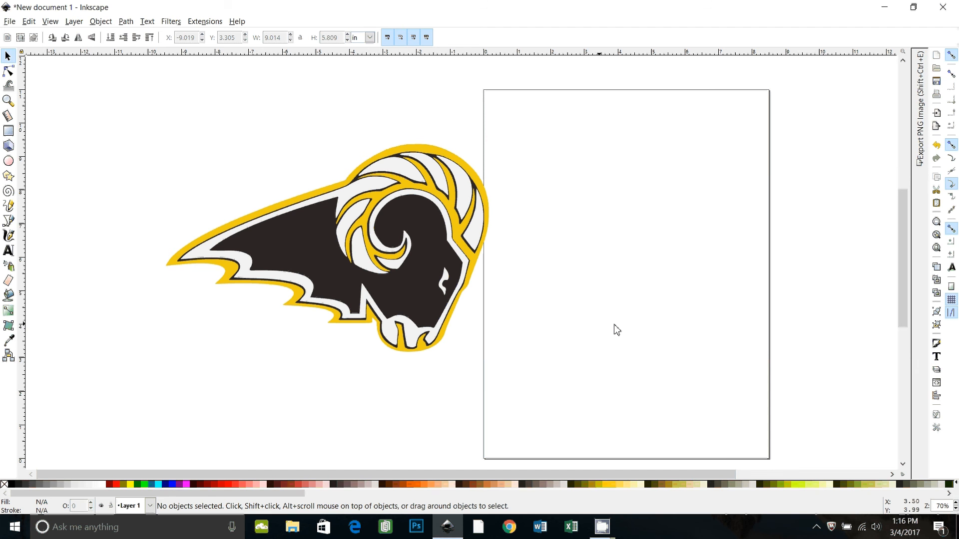